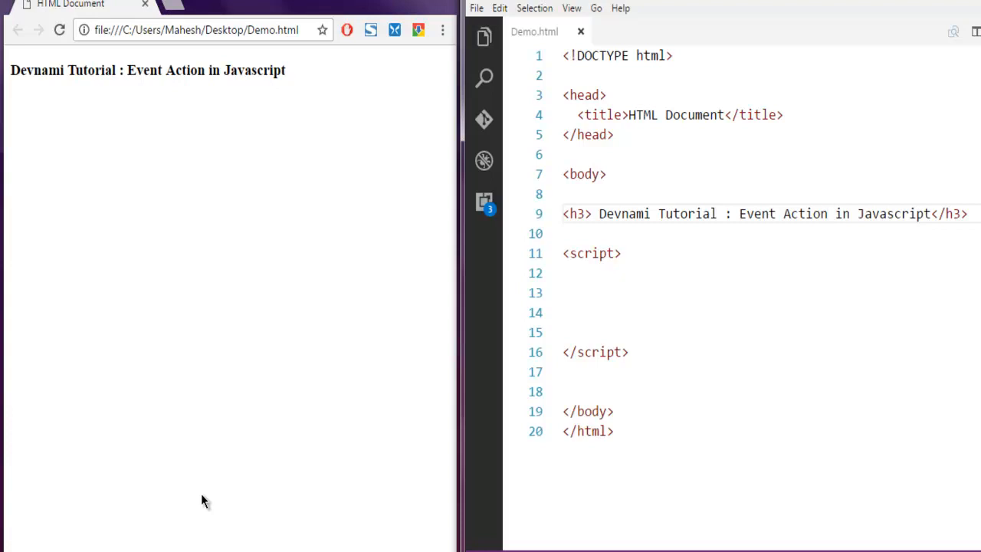
{"action": "mouse_move", "coordinate": [750, 161]}
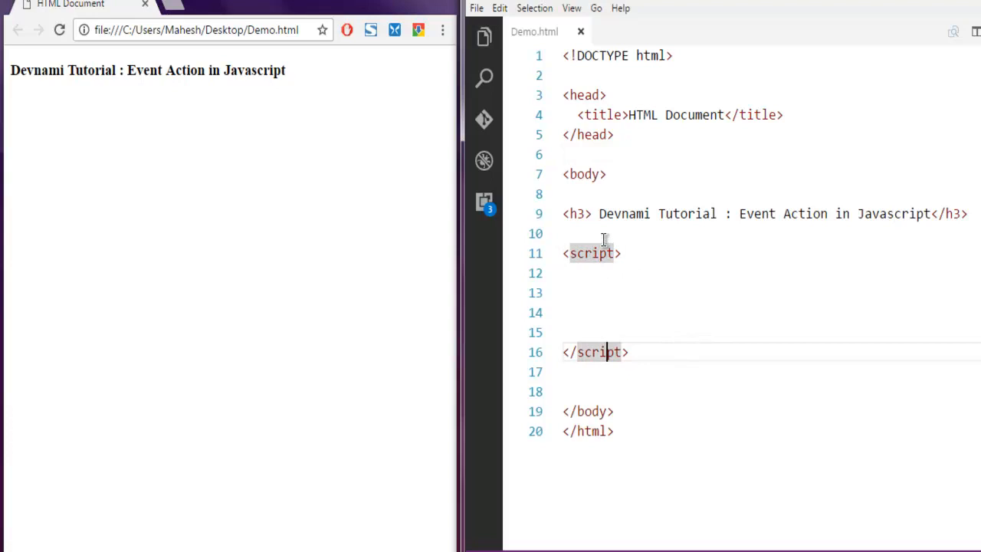
Write function hello(){ alert("Hello devnami"); } inside the script block.
{"action": "left_click", "coordinate": [690, 292]}
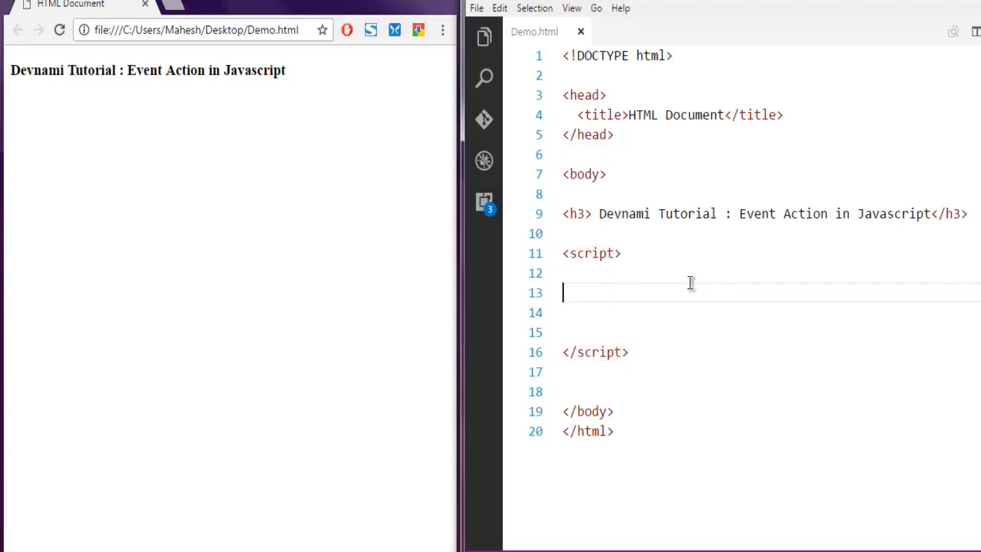
{"action": "mouse_move", "coordinate": [719, 276]}
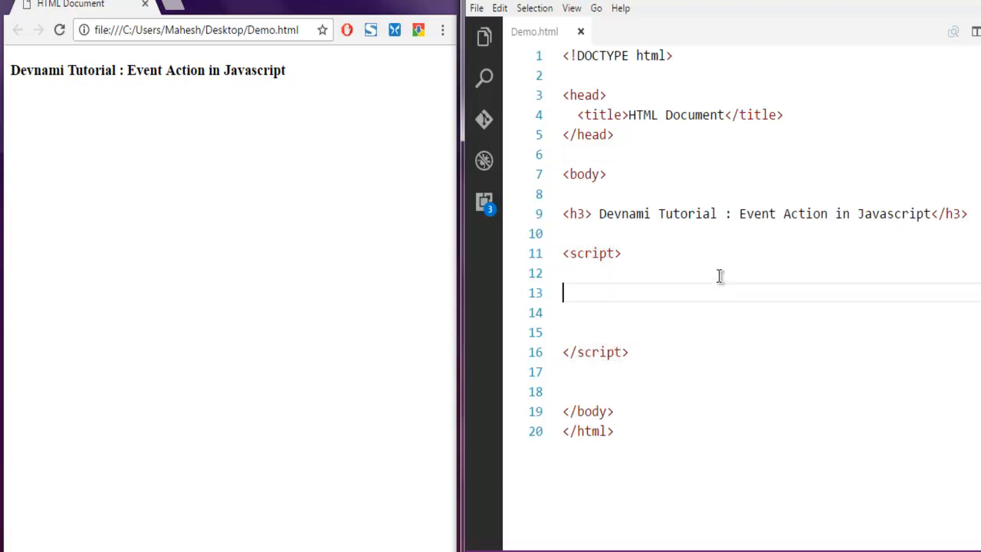
{"action": "type", "text": "function hello"}
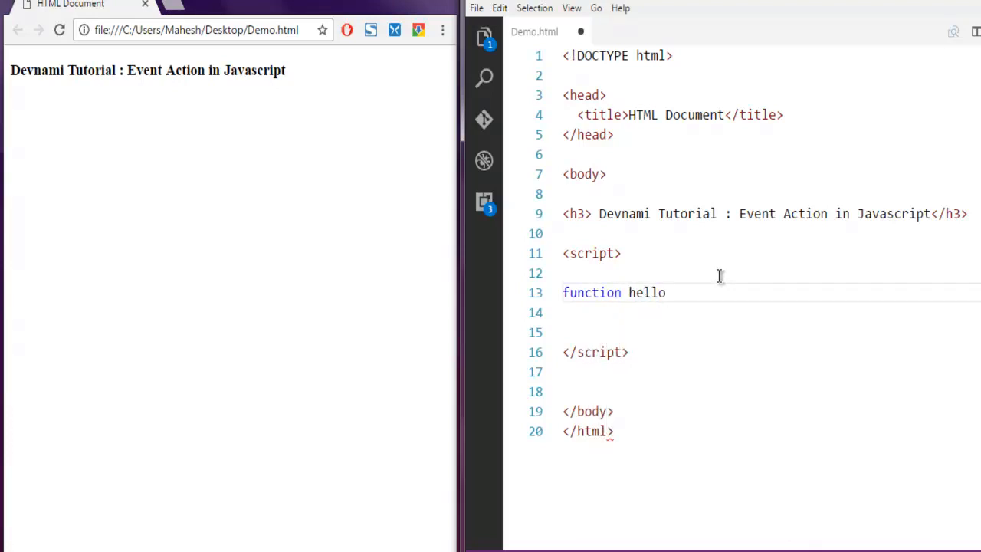
{"action": "type", "text": "(){"}
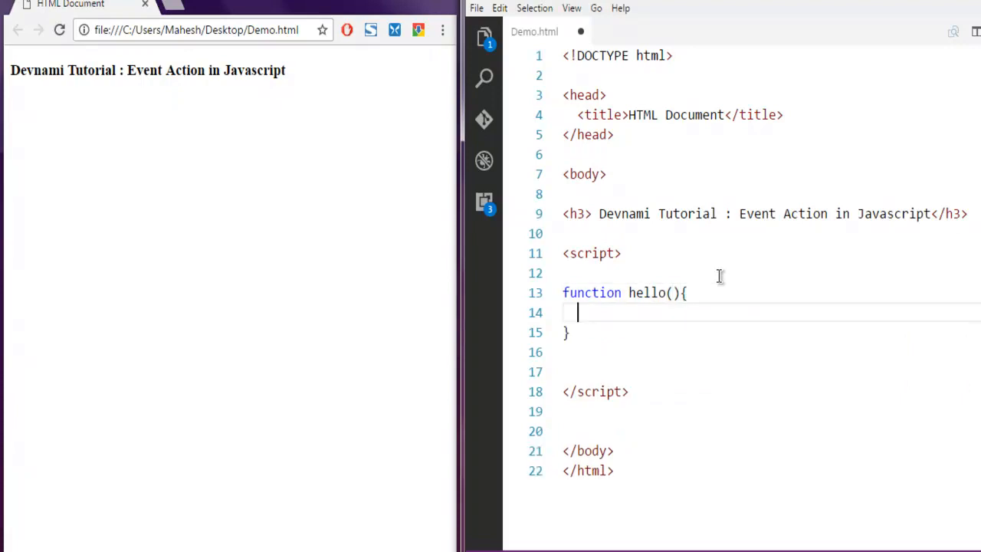
{"action": "type", "text": "alert()"}
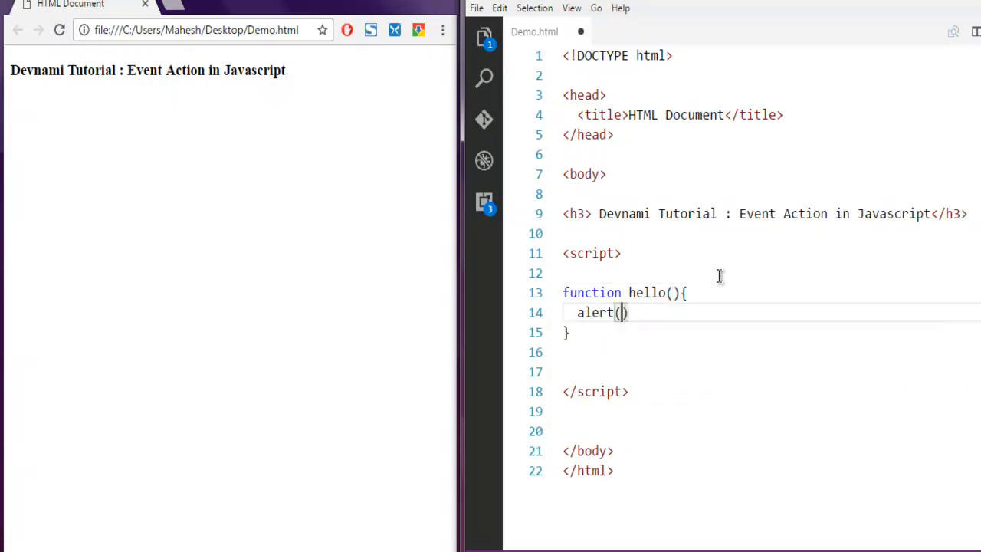
{"action": "type", "text": "\"Hello \""}
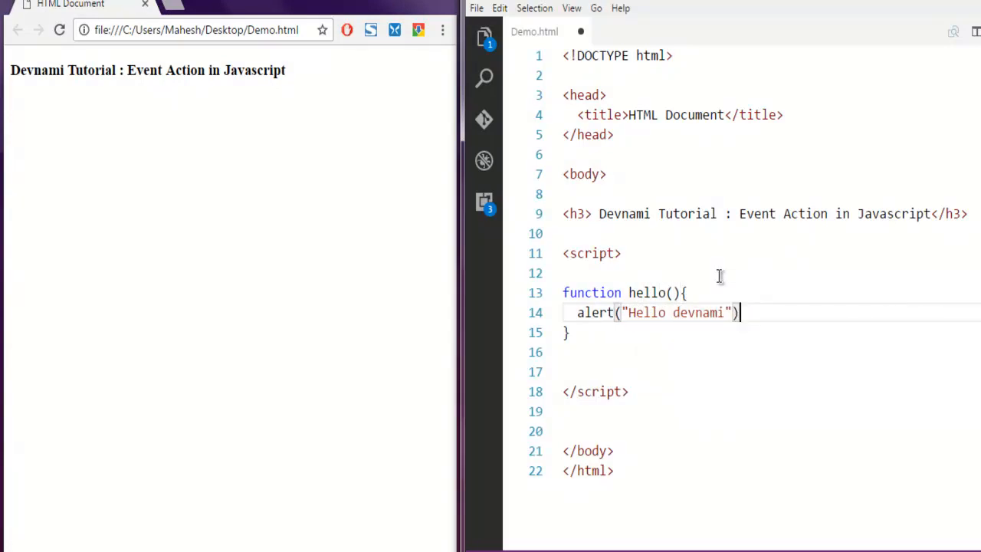
{"action": "type", "text": ";"}
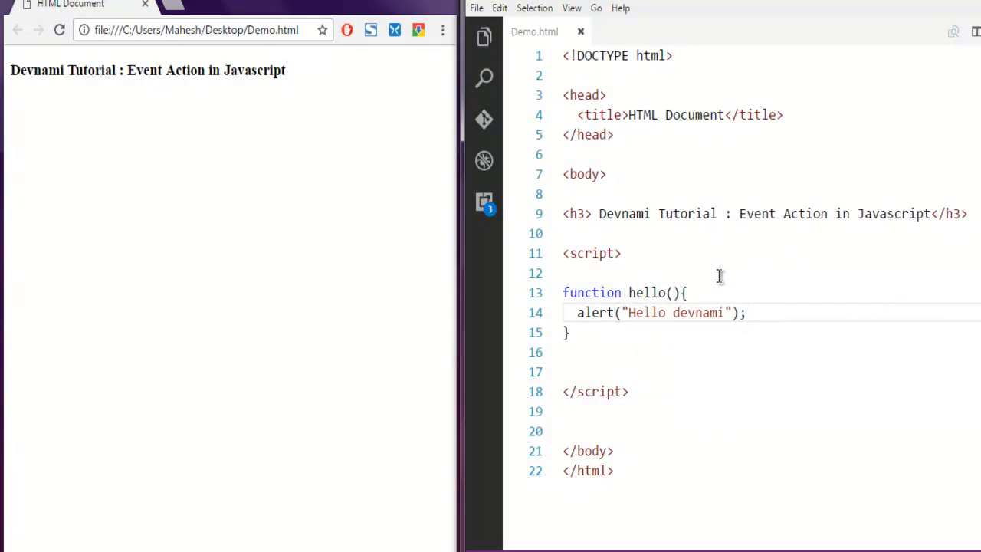
{"action": "mouse_move", "coordinate": [648, 312]}
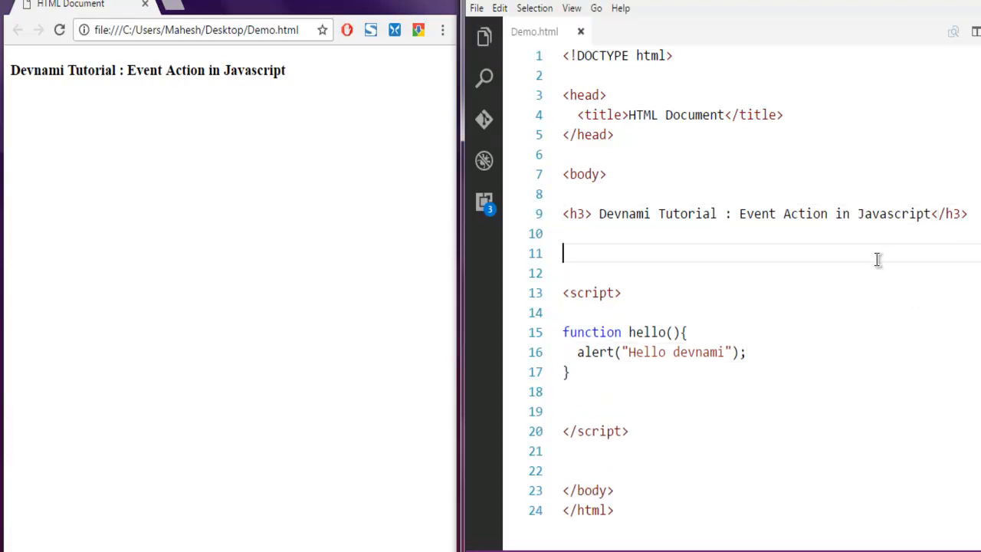
Add a <form> with an <input type="button"> and begin typing its click attribute.
{"action": "type", "text": "<form>"}
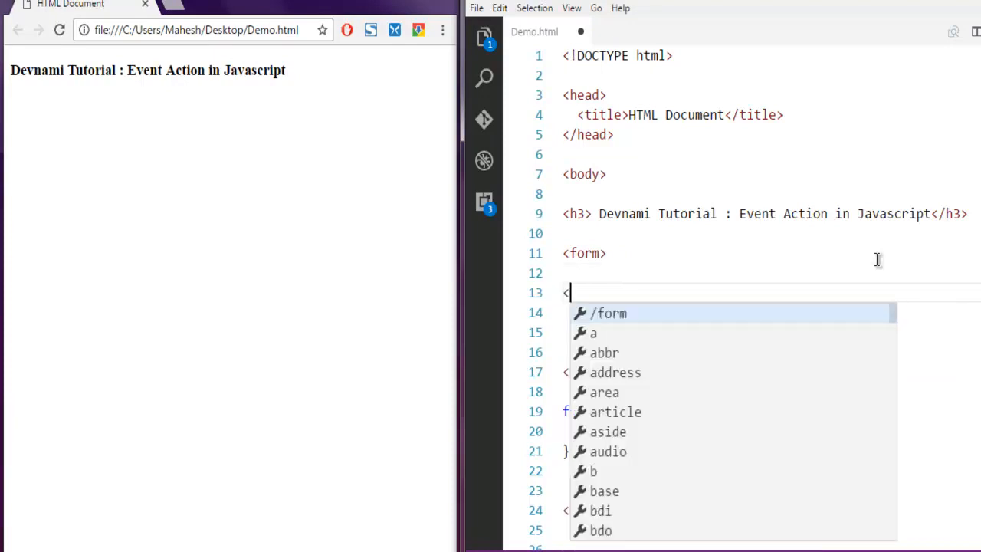
{"action": "type", "text": "input"}
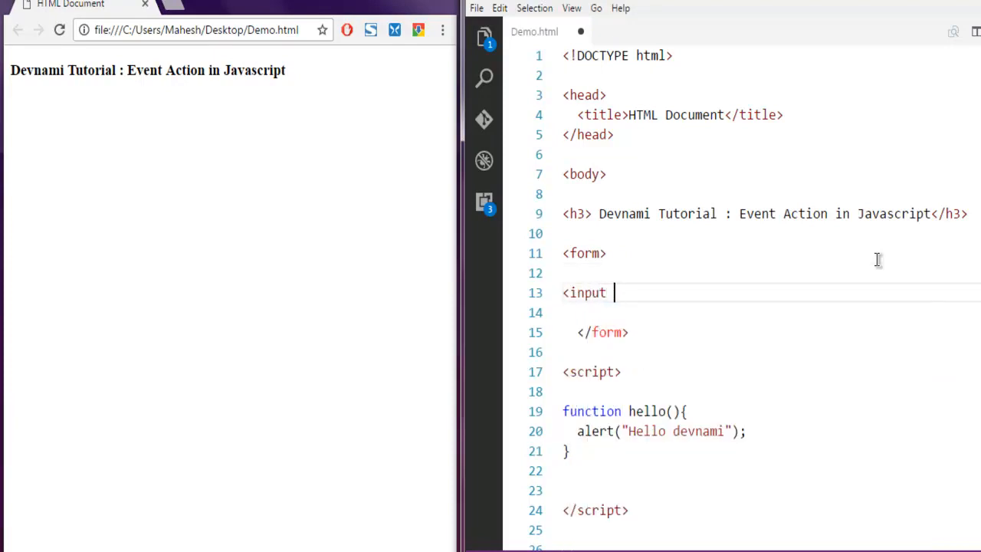
{"action": "type", "text": "type=\"button"}
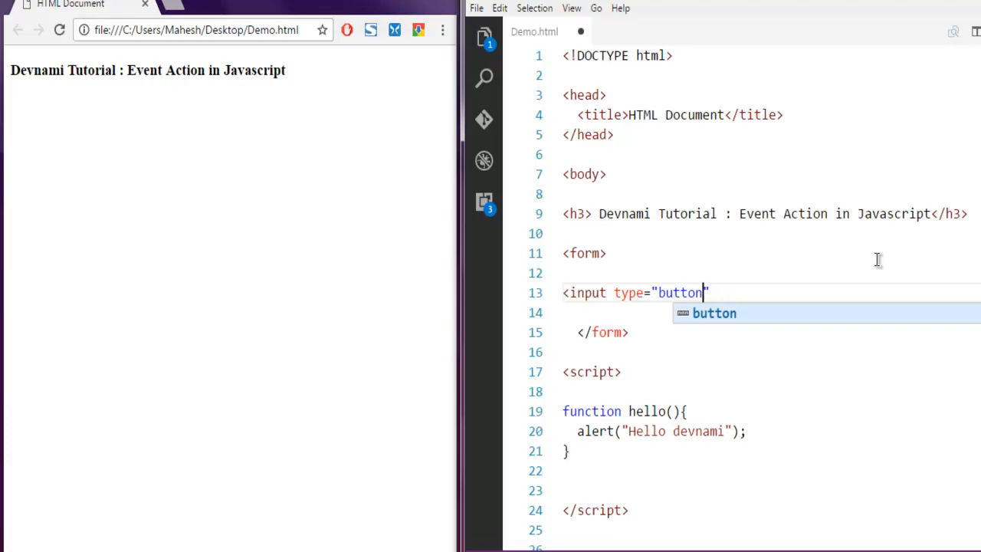
{"action": "type", "text": "c;"}
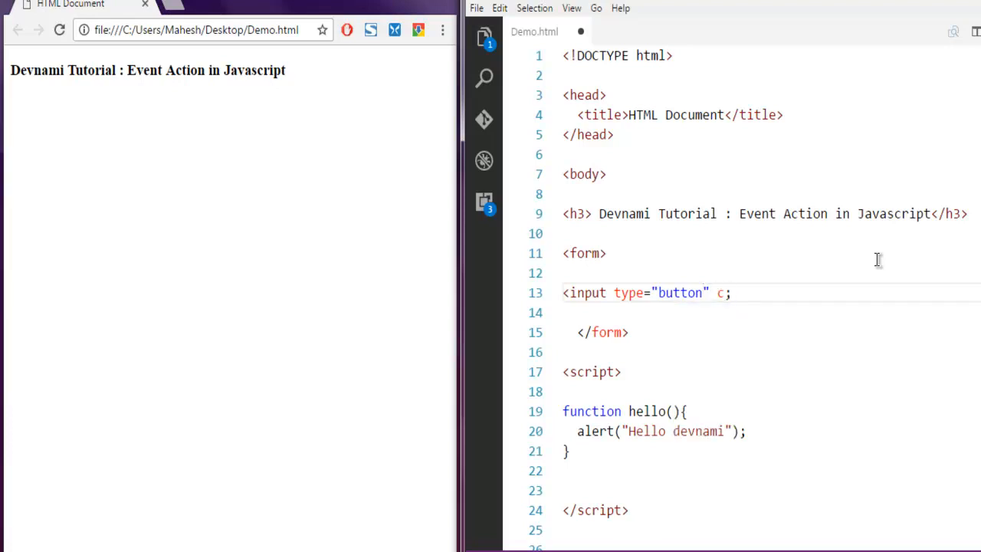
{"action": "type", "text": "li"}
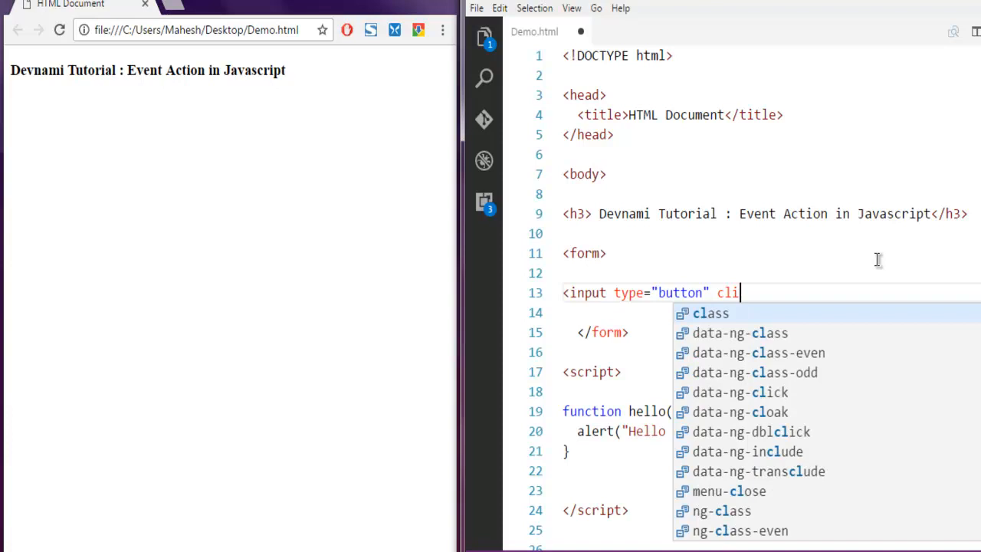
{"action": "type", "text": "ck"}
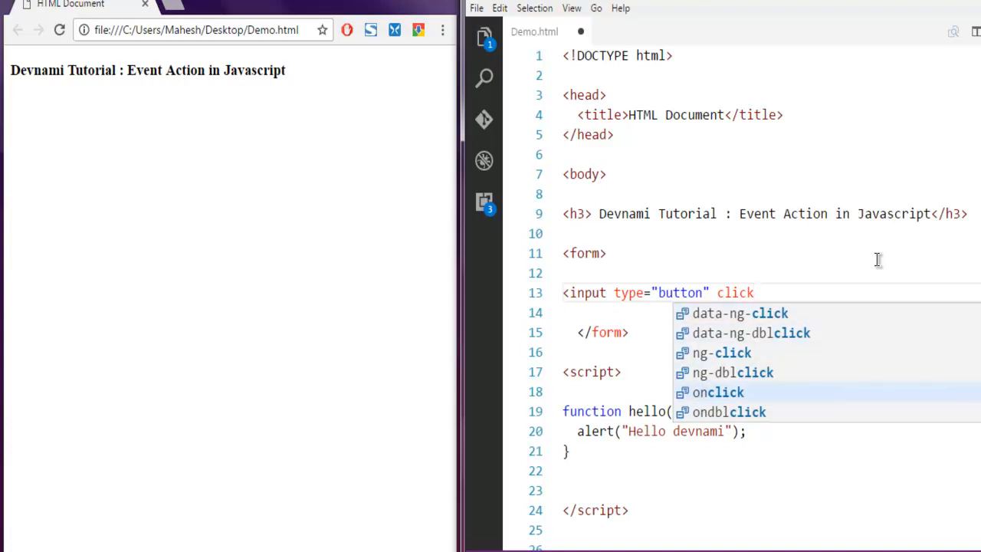
Give the button onclick="hello()" and value="hello", then save Demo.html.
{"action": "left_click", "coordinate": [717, 392]}
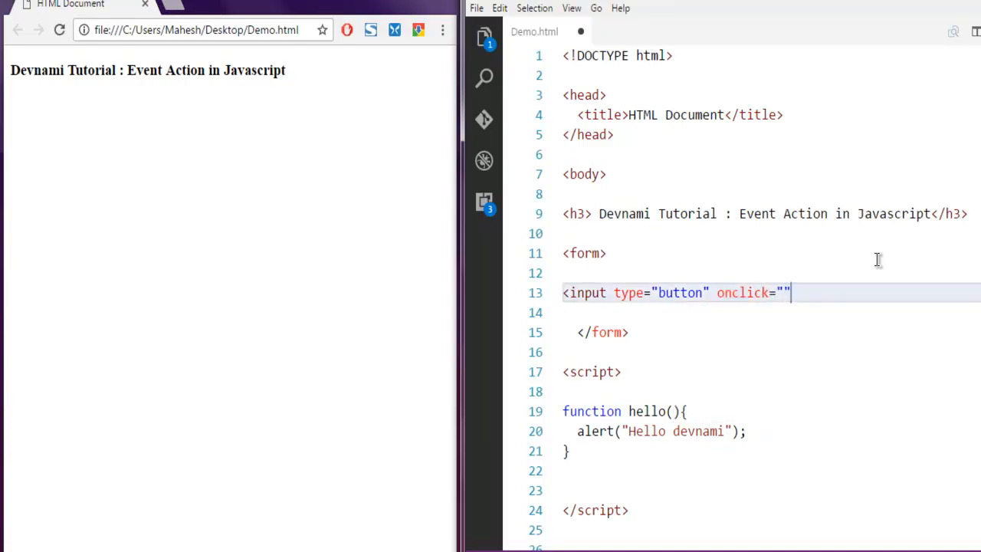
{"action": "type", "text": "hello"}
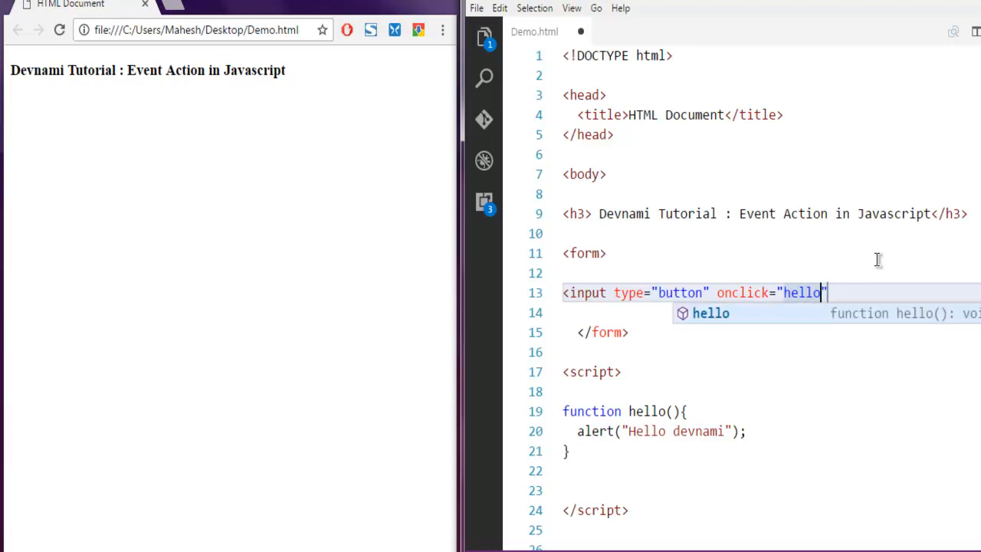
{"action": "mouse_move", "coordinate": [711, 313]}
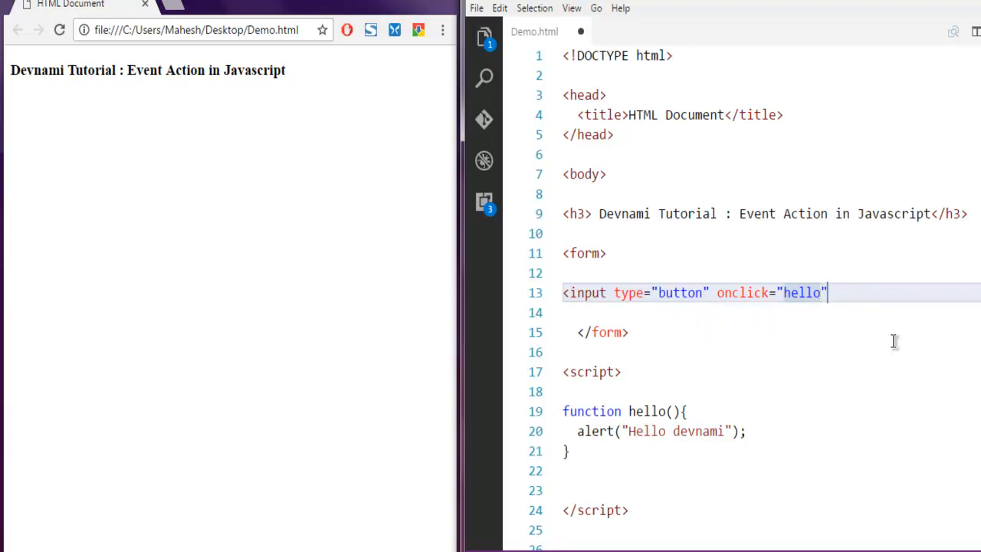
{"action": "type", "text": "()"}
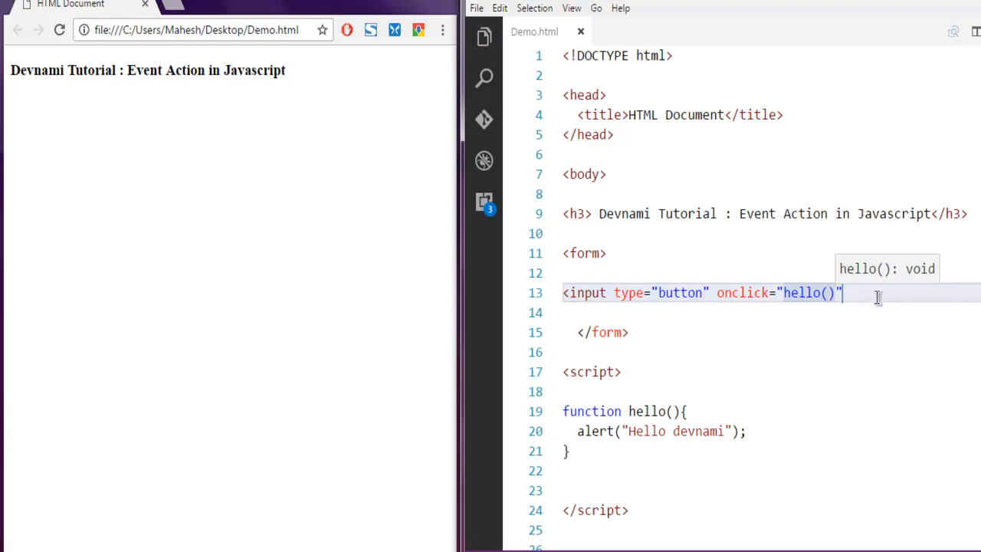
{"action": "type", "text": "value=\"helll"}
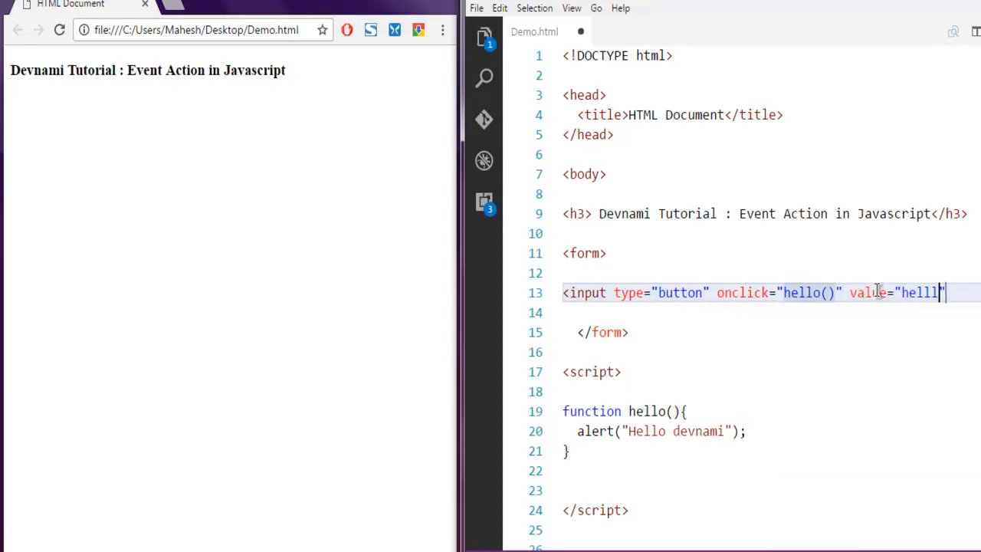
{"action": "type", "text": "1/>\""}
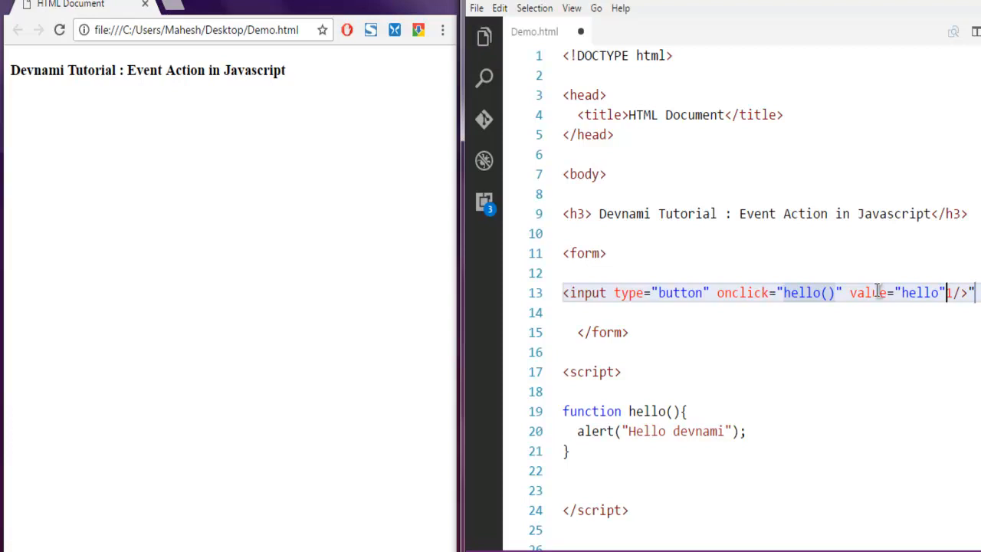
{"action": "key", "text": "Backspace"}
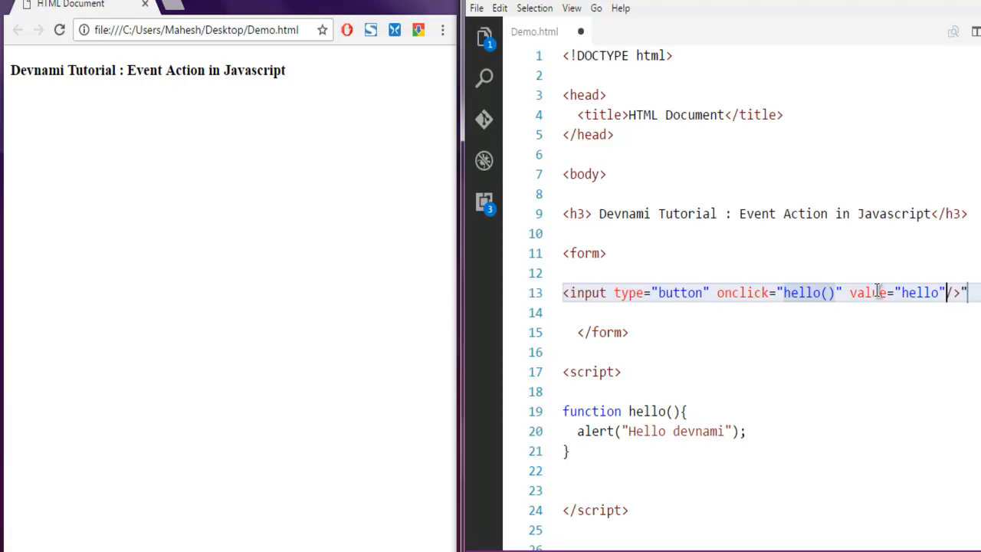
{"action": "type", "text": "1"}
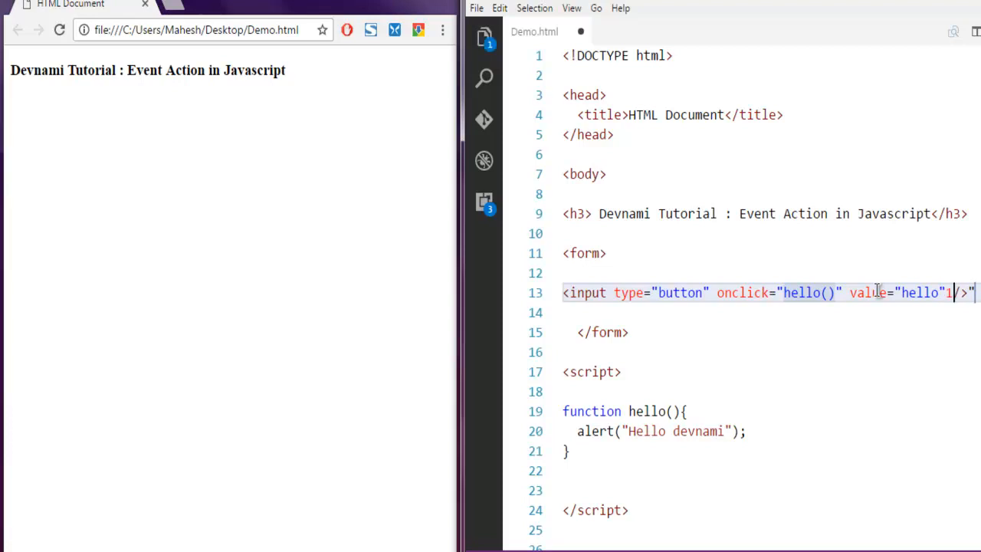
{"action": "key", "text": "Backspace"}
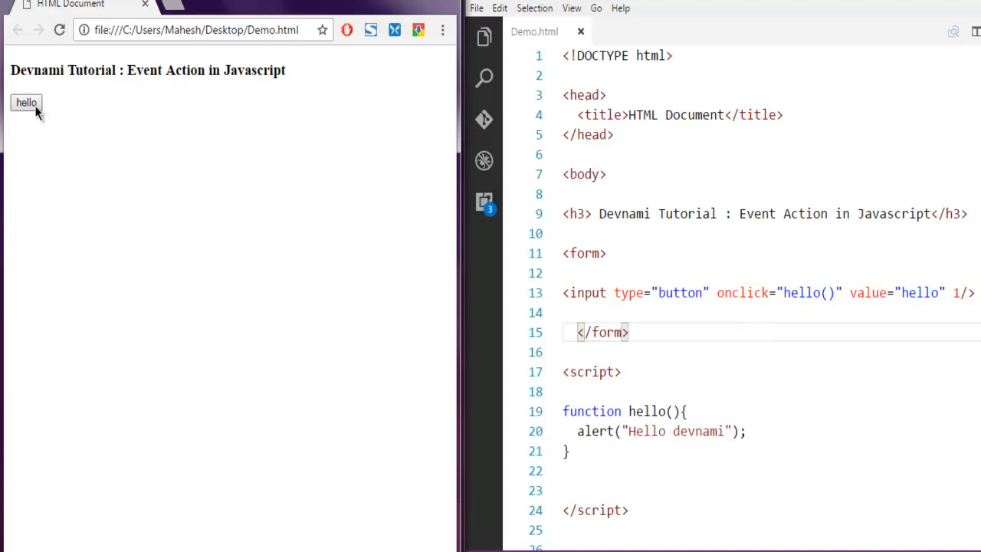
{"action": "mouse_move", "coordinate": [53, 178]}
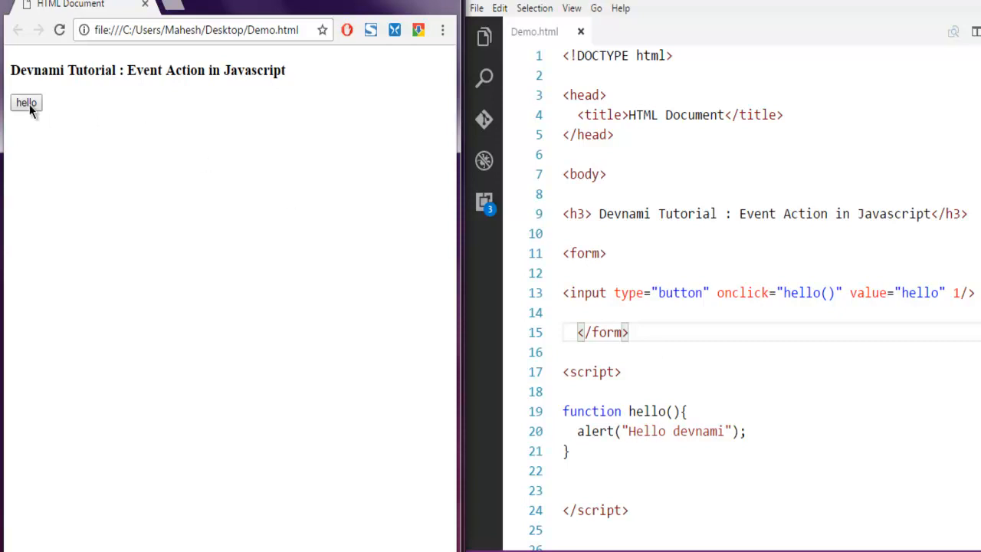
Click the hello button in Chrome, highlight the 'Hello devnami' alert text, and dismiss it.
{"action": "left_click", "coordinate": [26, 101]}
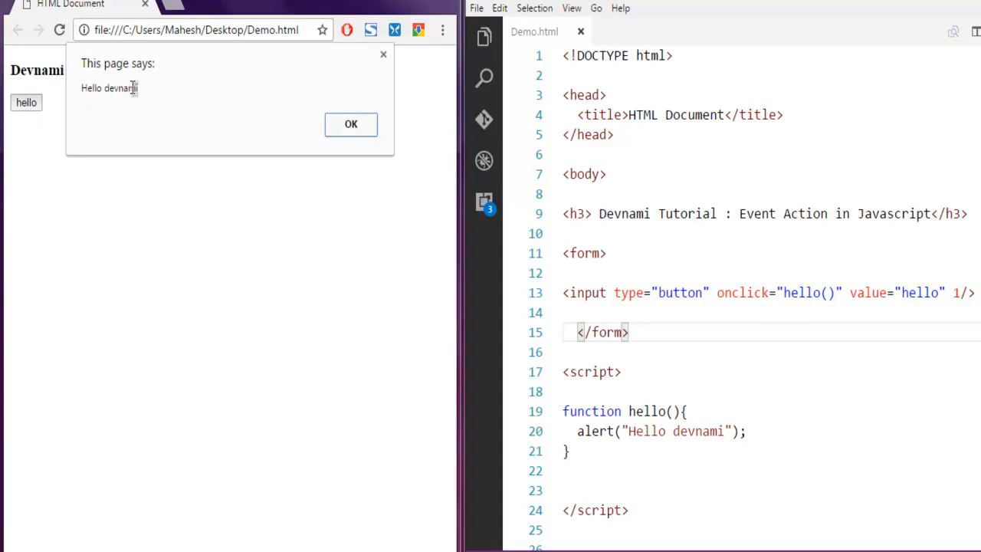
{"action": "double_click", "coordinate": [92, 87]}
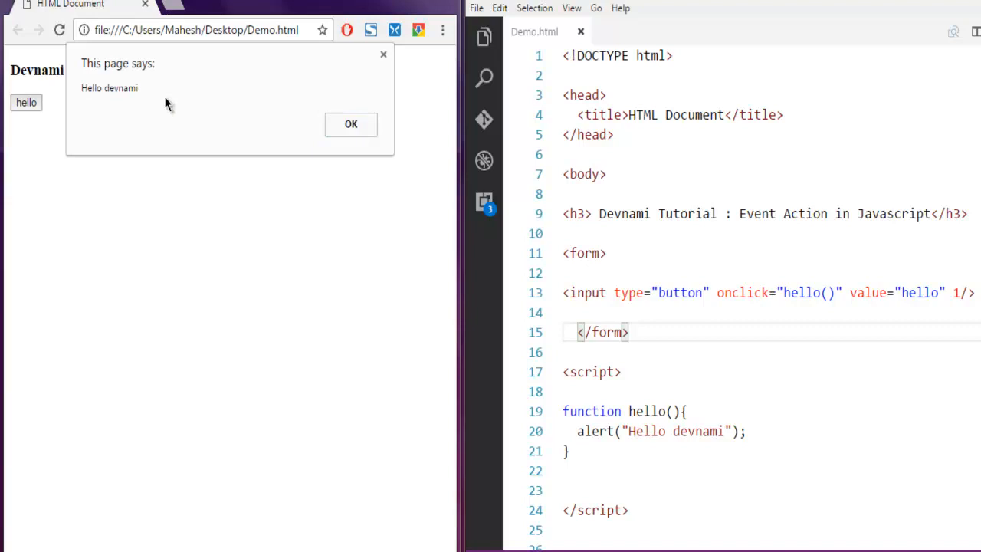
{"action": "mouse_move", "coordinate": [686, 429]}
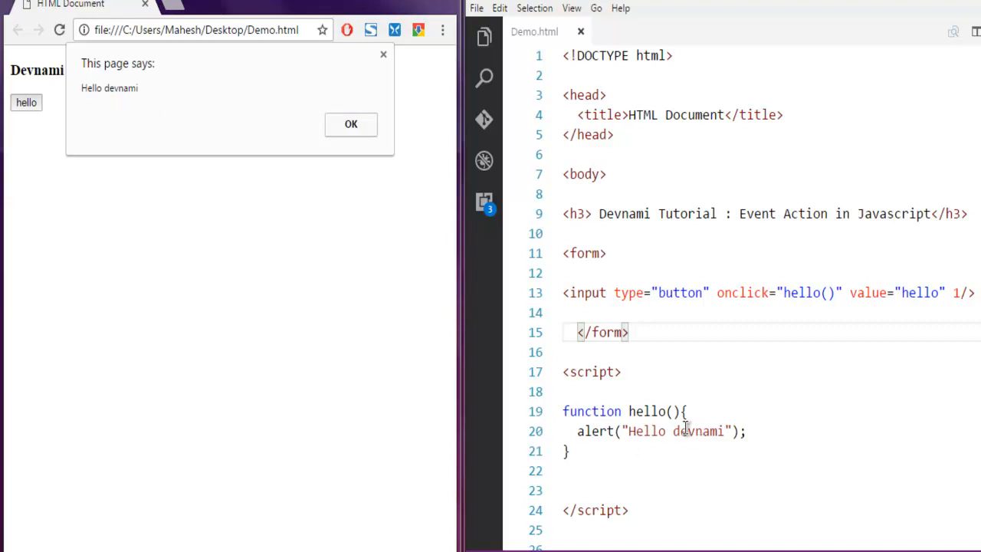
{"action": "mouse_move", "coordinate": [646, 400]}
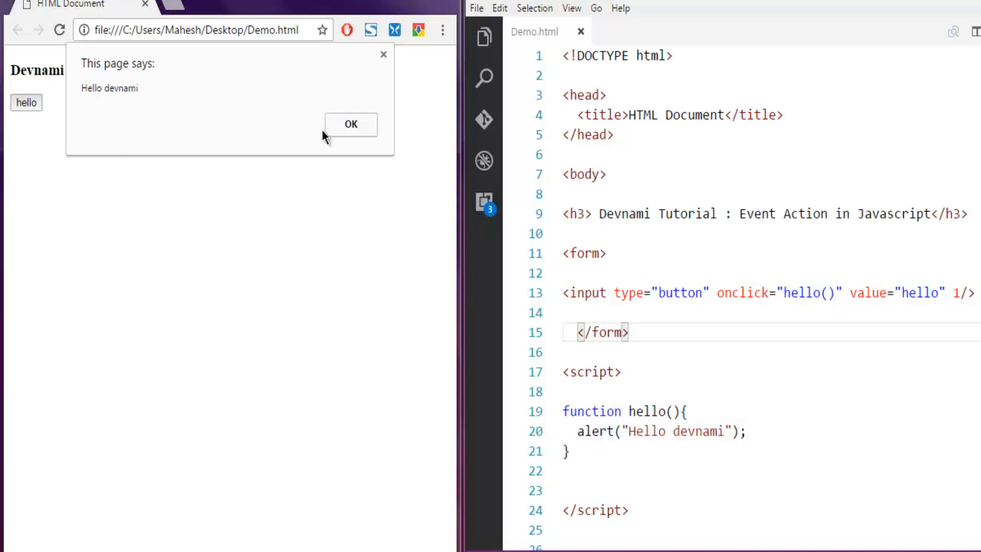
{"action": "left_click", "coordinate": [351, 124]}
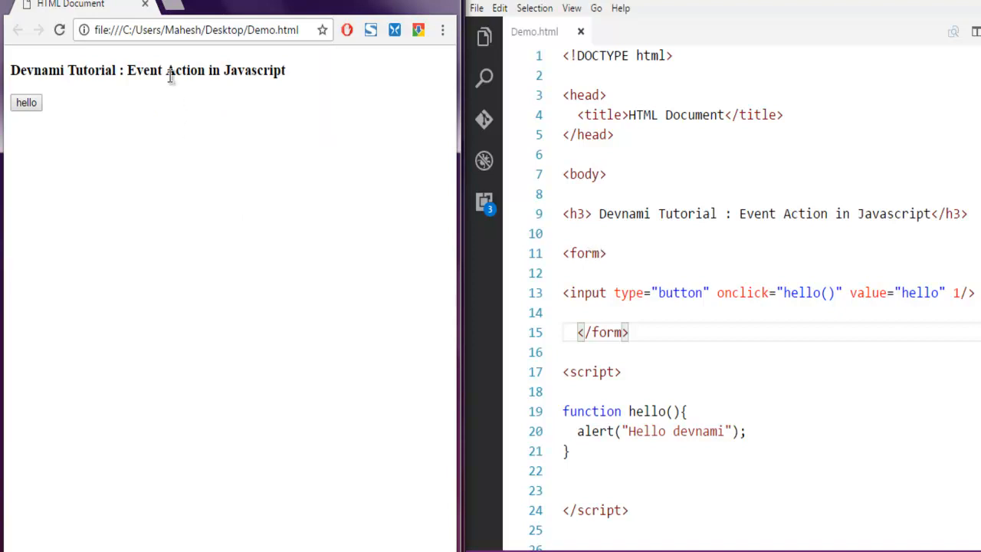
{"action": "mouse_move", "coordinate": [718, 293]}
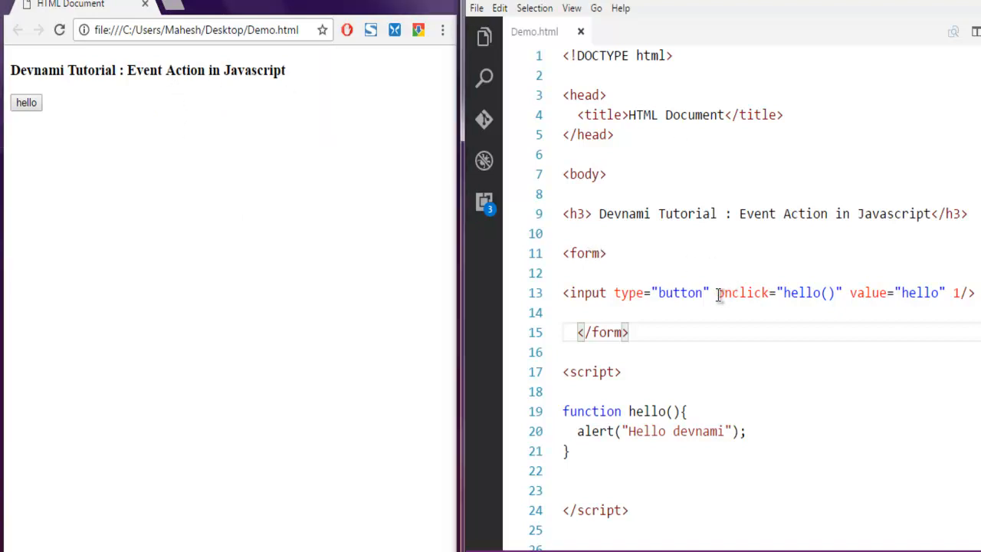
Delete the stray '1' before the closing of the button input on line 13.
{"action": "double_click", "coordinate": [742, 293]}
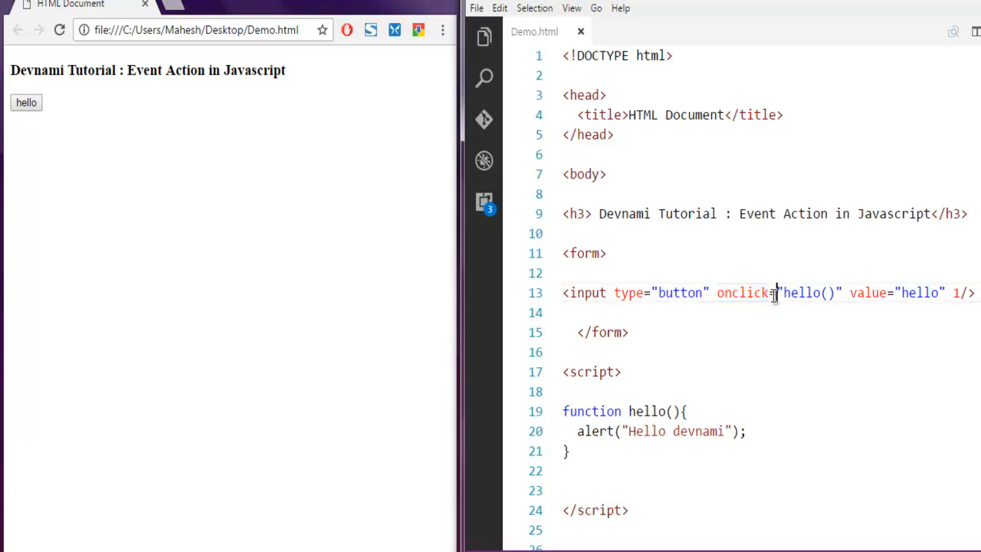
{"action": "mouse_move", "coordinate": [862, 292]}
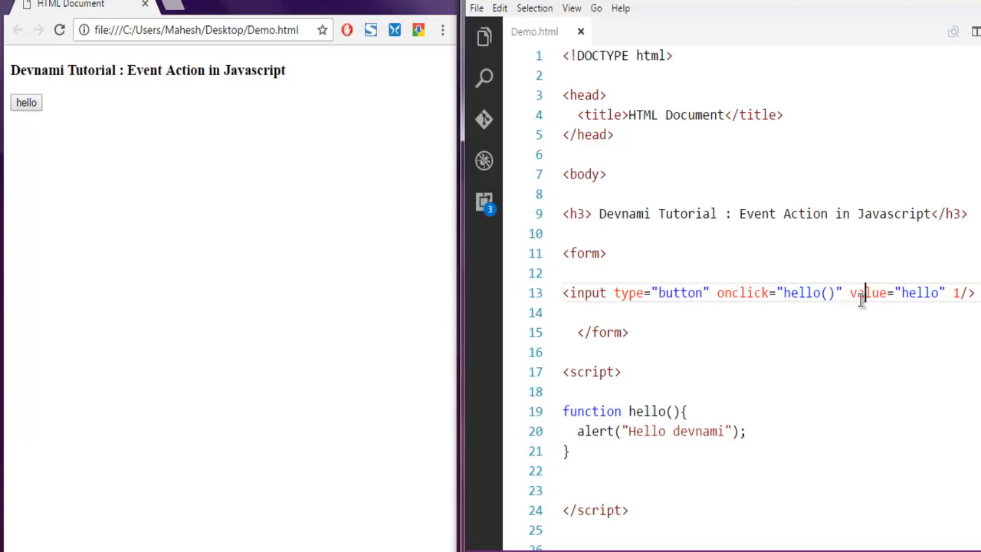
{"action": "mouse_move", "coordinate": [652, 472]}
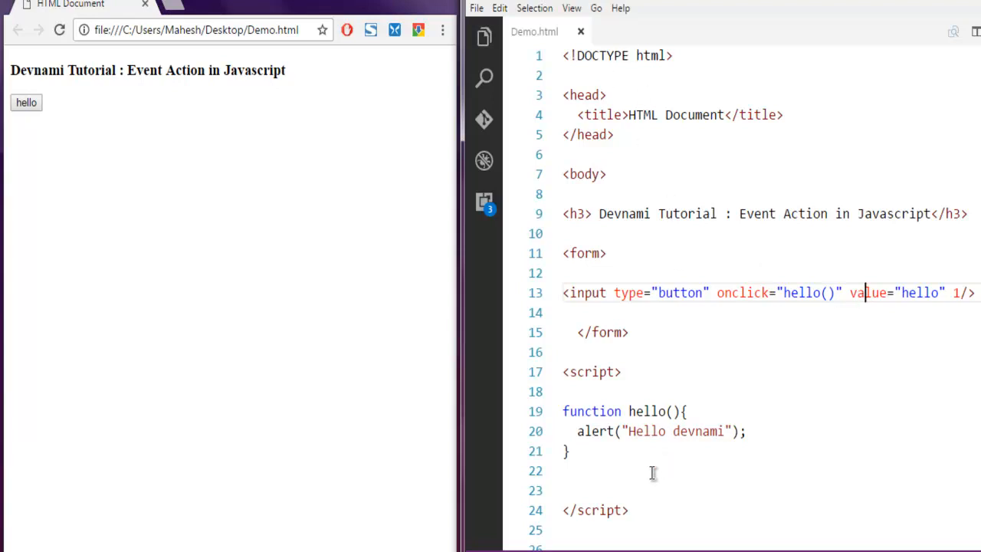
{"action": "mouse_move", "coordinate": [592, 375]}
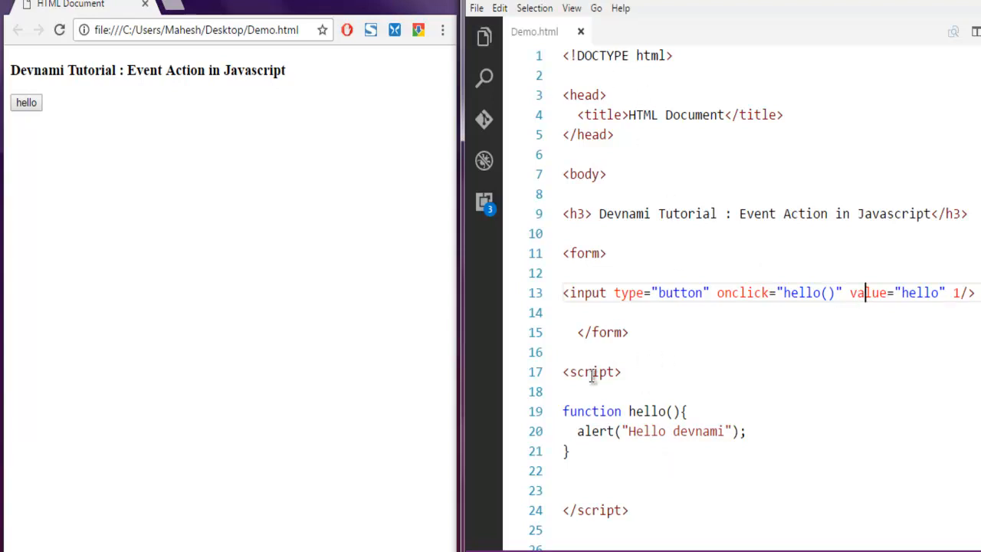
{"action": "scroll", "scroll_direction": "down", "scroll_amount": 3}
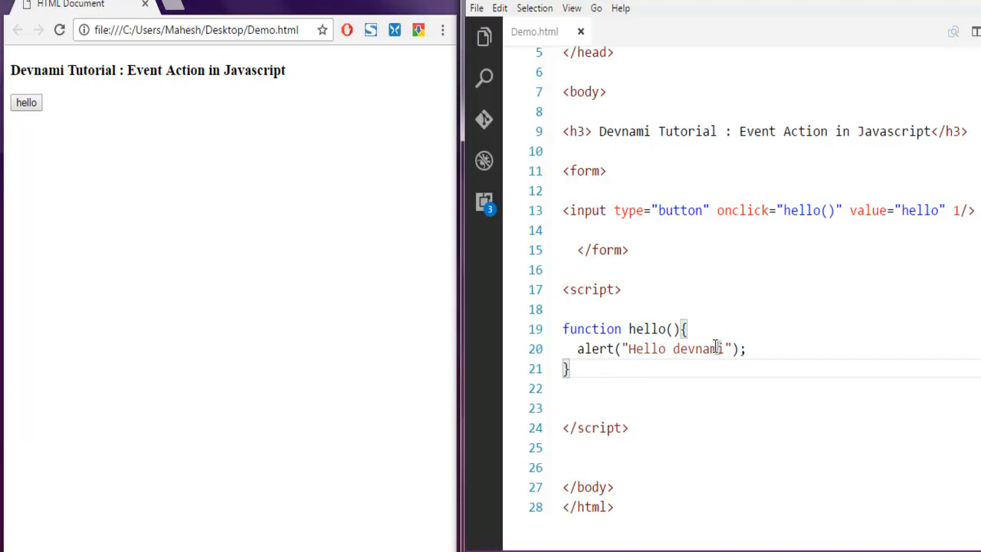
{"action": "left_click", "coordinate": [605, 170]}
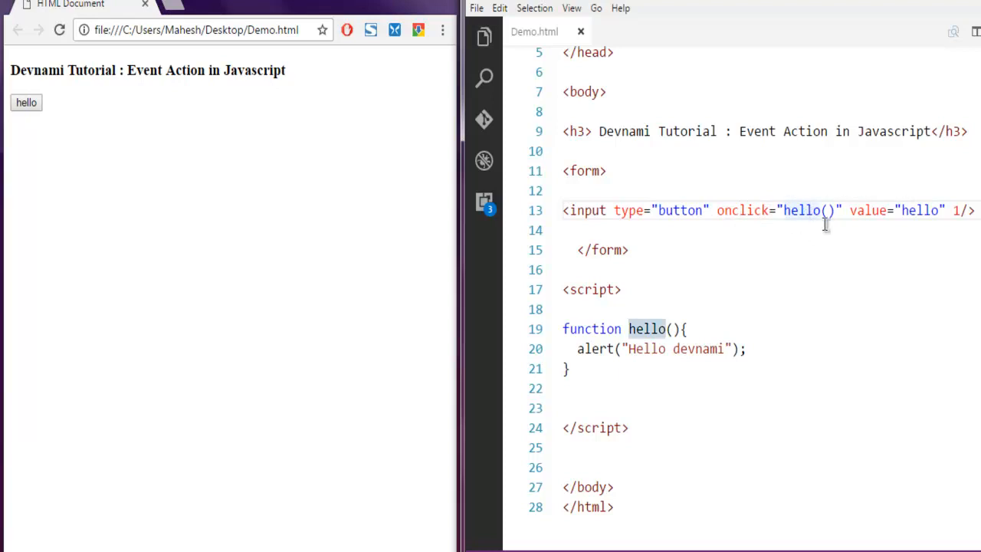
{"action": "mouse_move", "coordinate": [682, 323]}
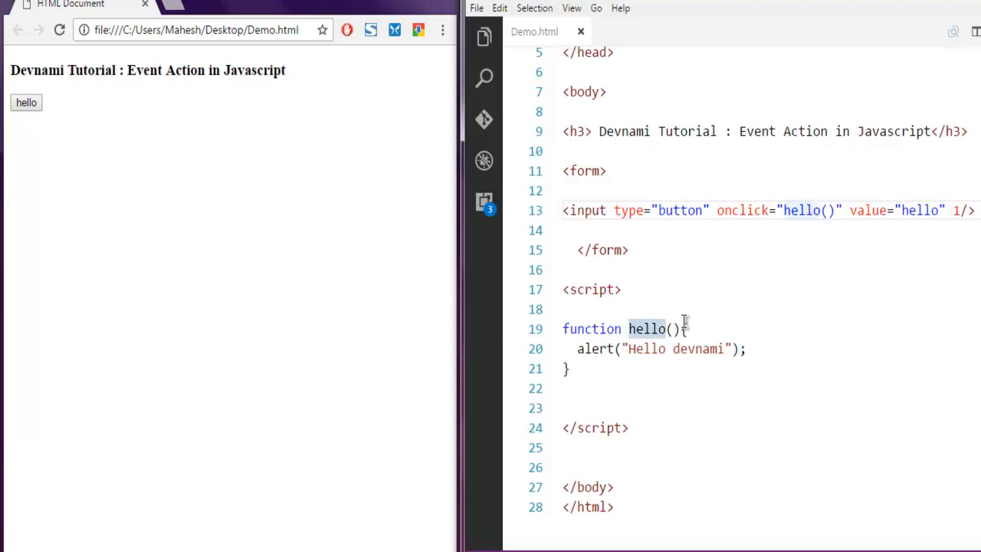
{"action": "left_click", "coordinate": [950, 242]}
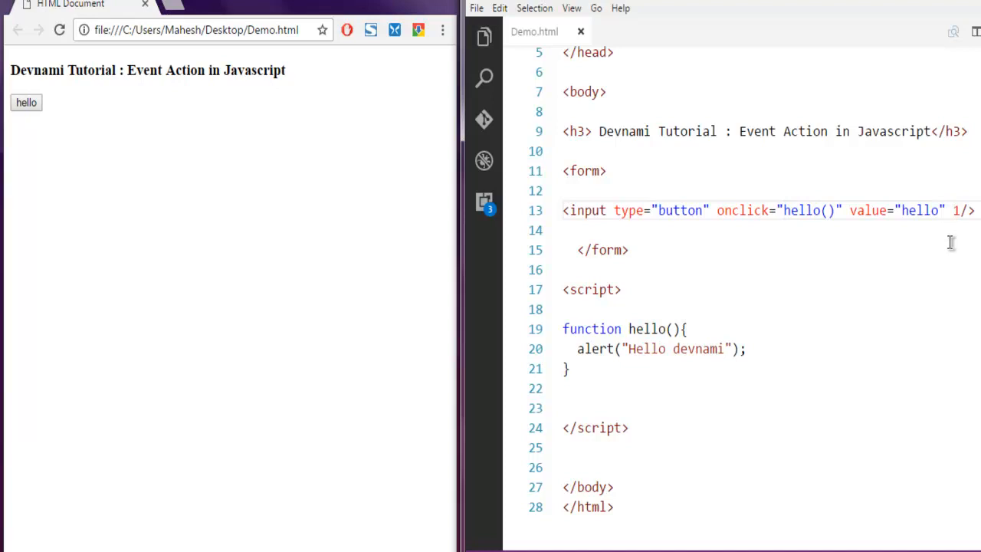
{"action": "key", "text": "Backspace"}
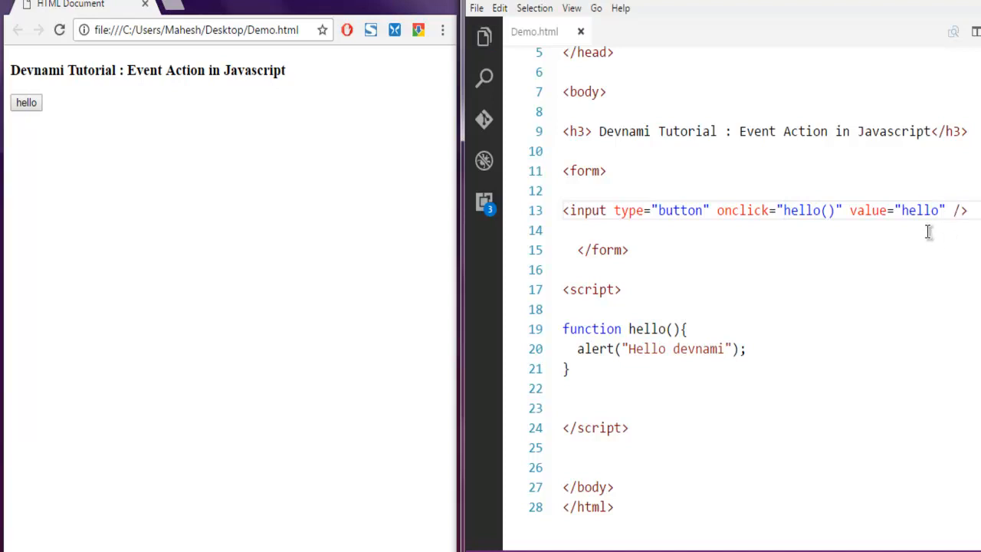
{"action": "mouse_move", "coordinate": [796, 247]}
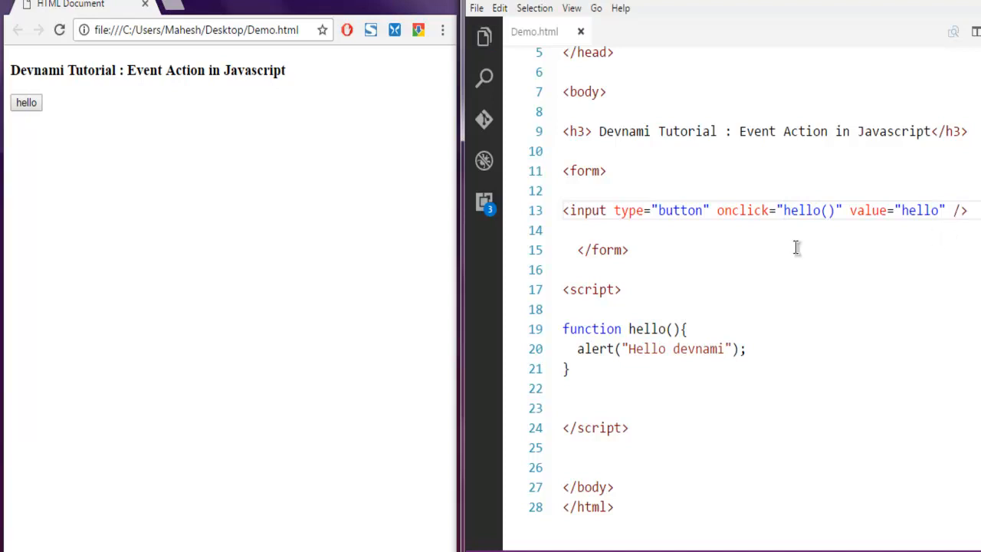